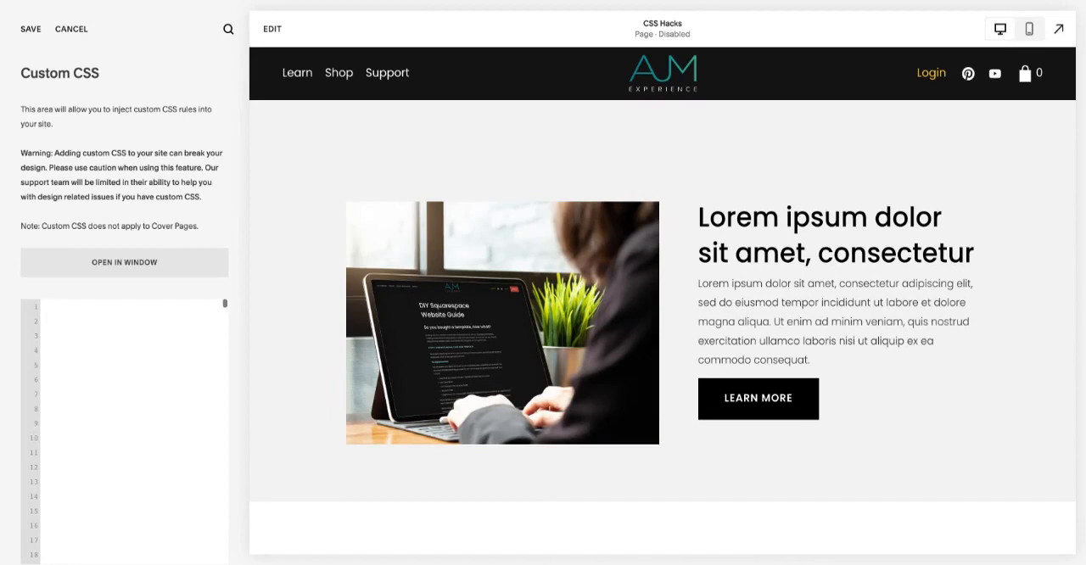
Add the rule #BLOCK-ID:hover { filter: grayscale(100%);} to the empty Custom CSS editor.
{"action": "left_click", "coordinate": [127, 308]}
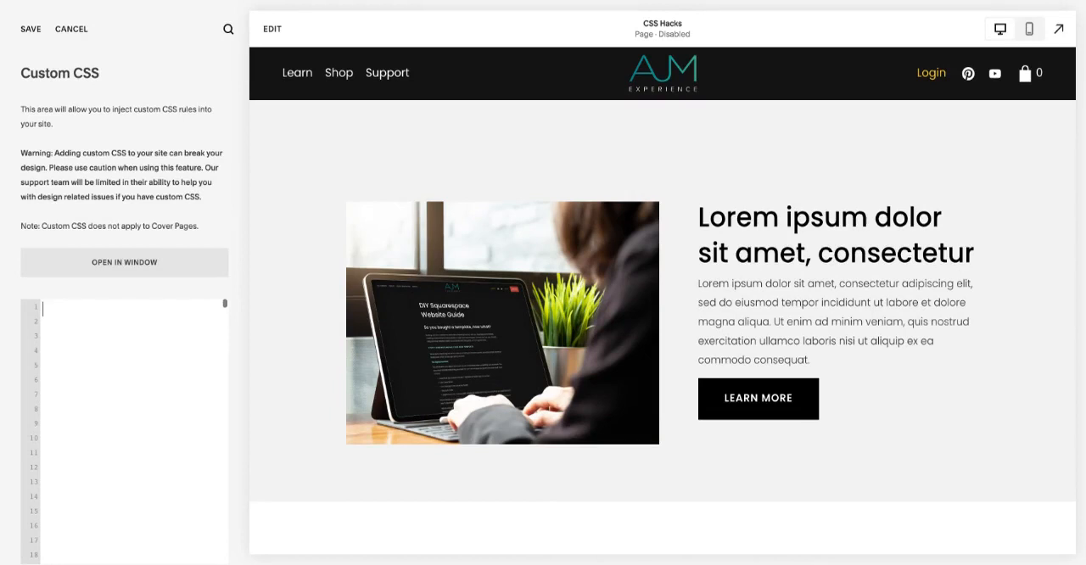
{"action": "mouse_move", "coordinate": [245, 138]}
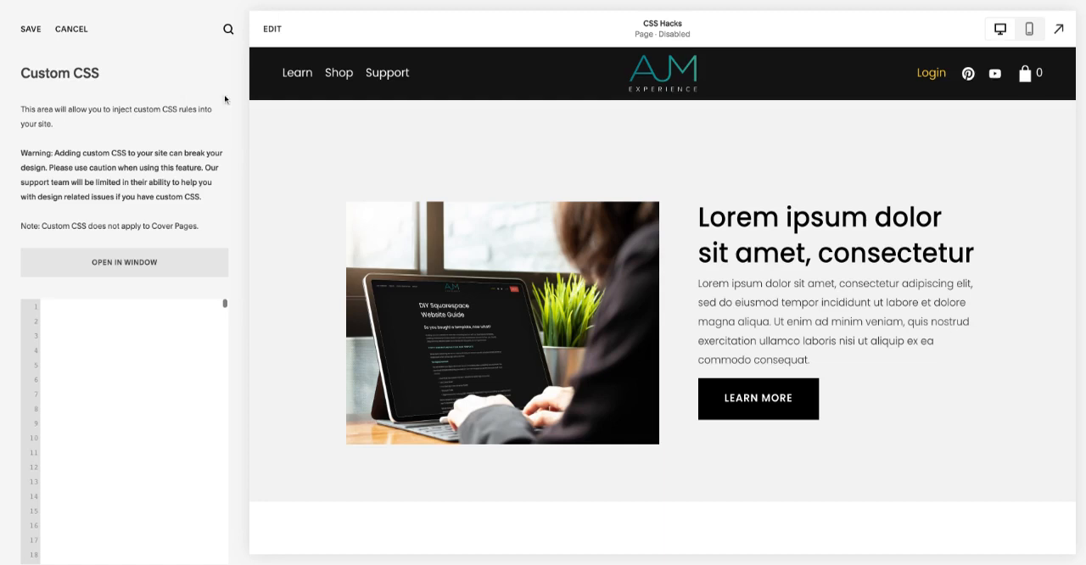
{"action": "mouse_move", "coordinate": [190, 1]}
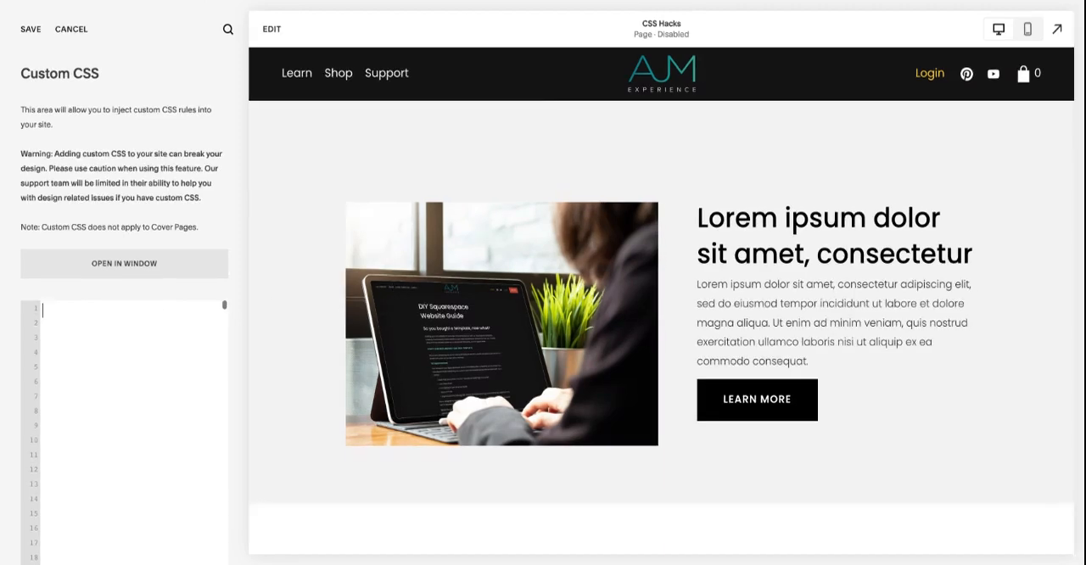
{"action": "type", "text": "#BLOCK-ID:hover { filter: grayscale(100%);}"}
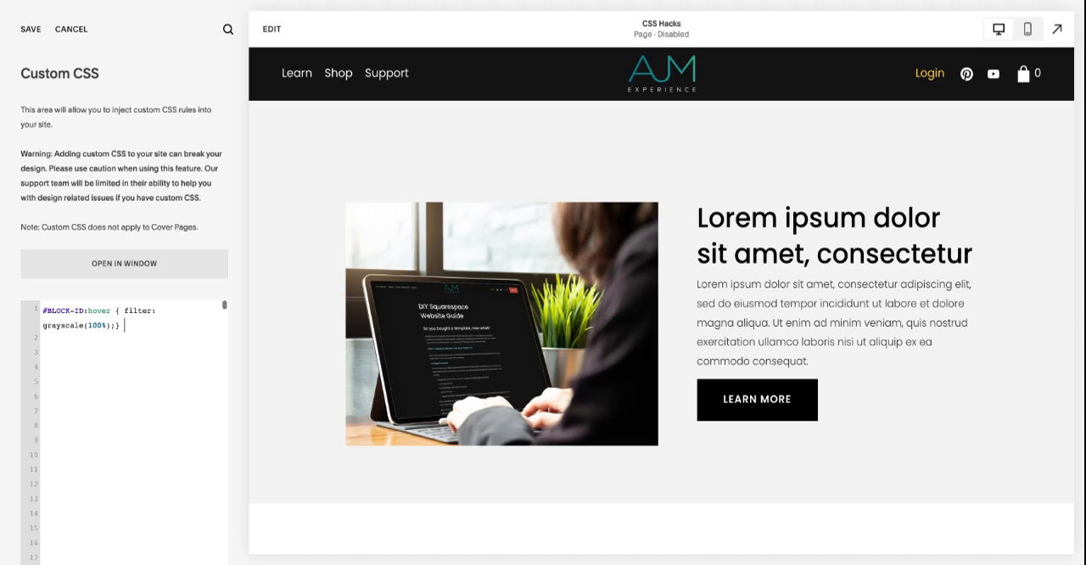
{"action": "mouse_move", "coordinate": [909, 4]}
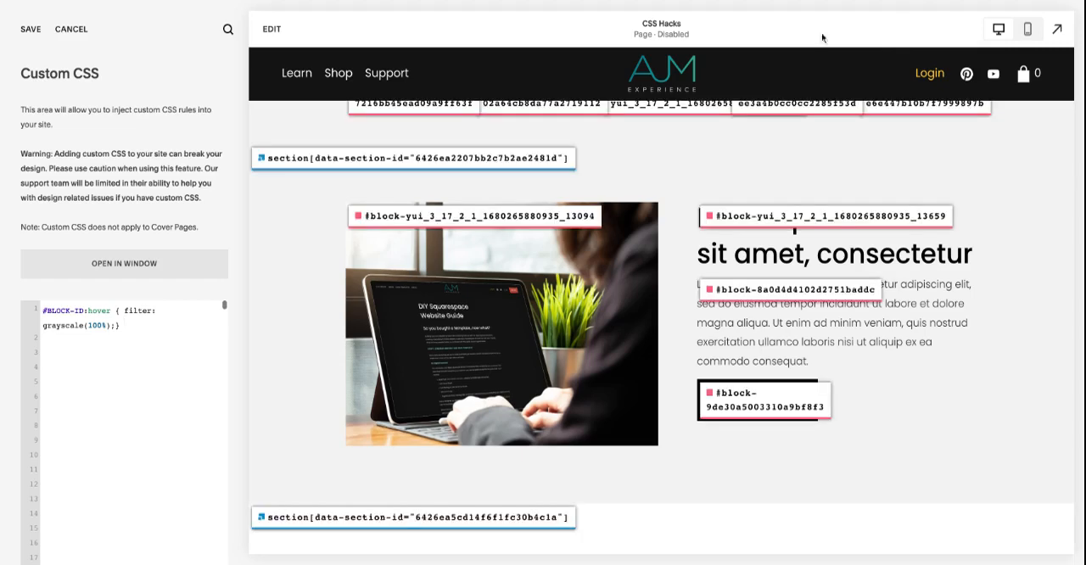
{"action": "mouse_move", "coordinate": [726, 152]}
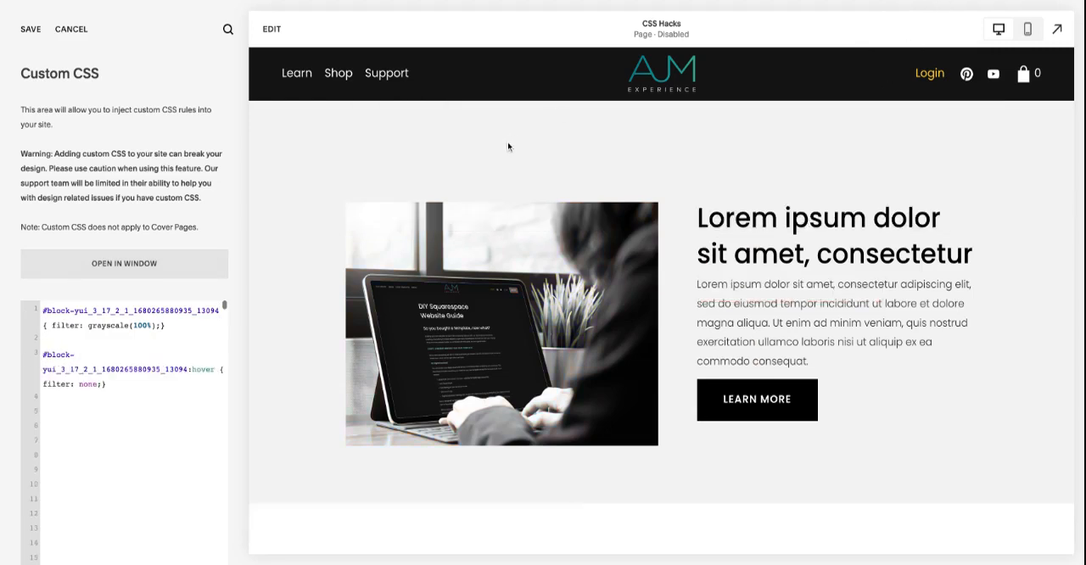
{"action": "mouse_move", "coordinate": [498, 305]}
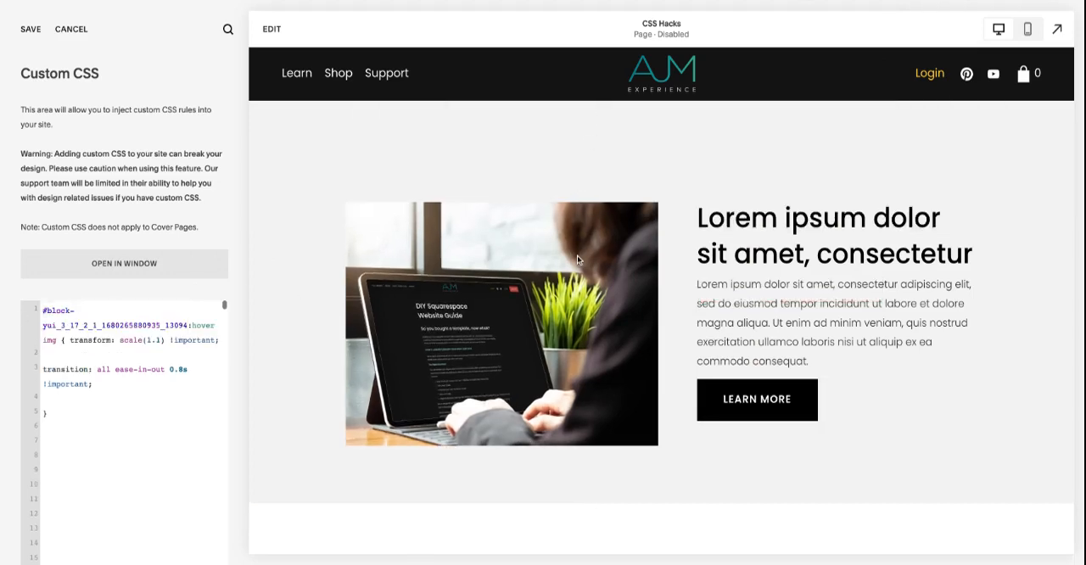
{"action": "mouse_move", "coordinate": [536, 300]}
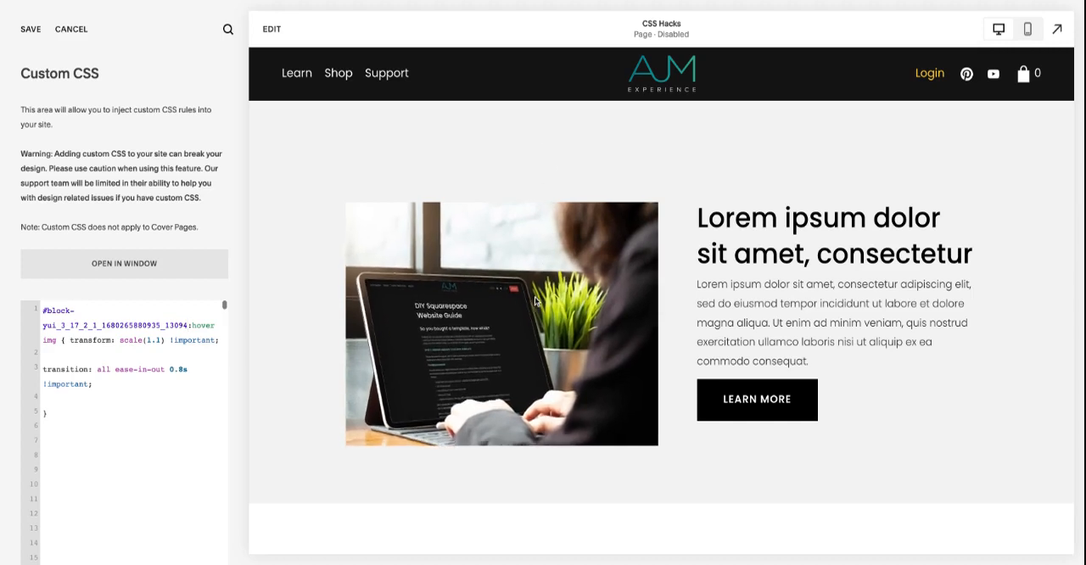
{"action": "mouse_move", "coordinate": [536, 236]}
{"action": "type", "text": "2"}
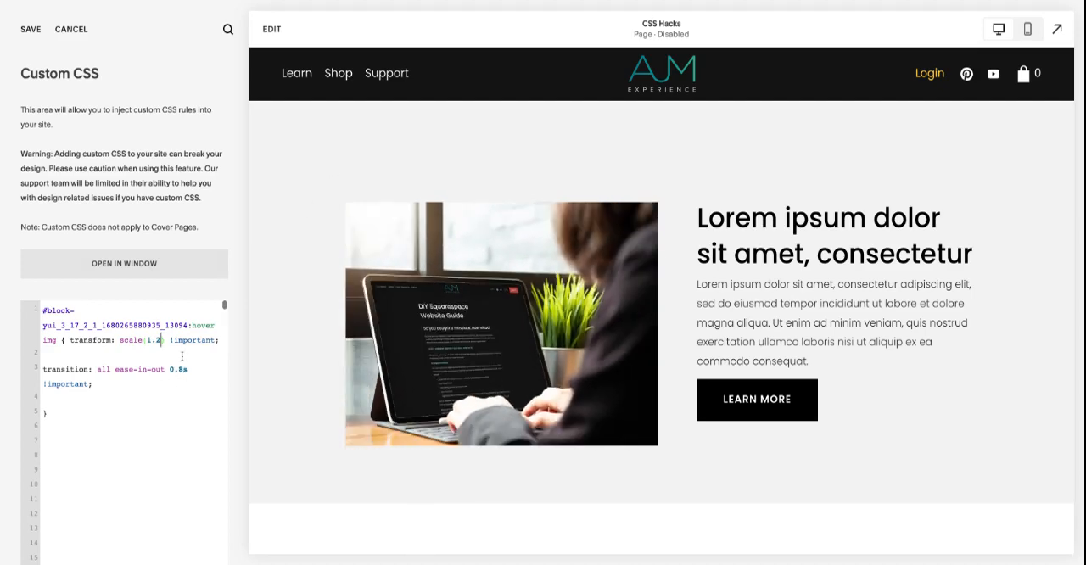
Change the hover zoom scale to 1.1, keeping the 0.9-second ease-in-out transition.
{"action": "type", "text": "1.1"}
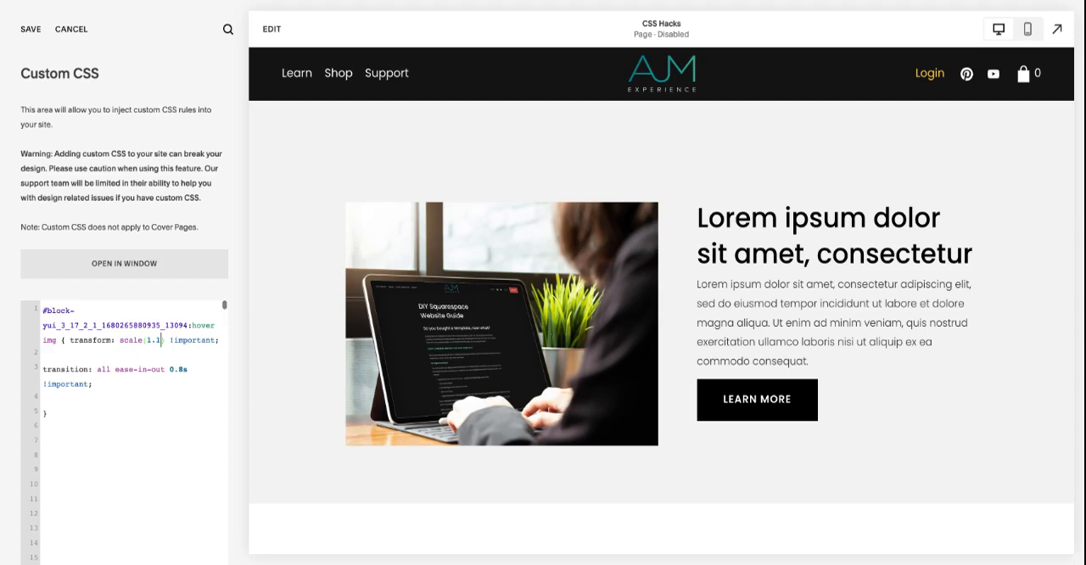
{"action": "left_click", "coordinate": [71, 414]}
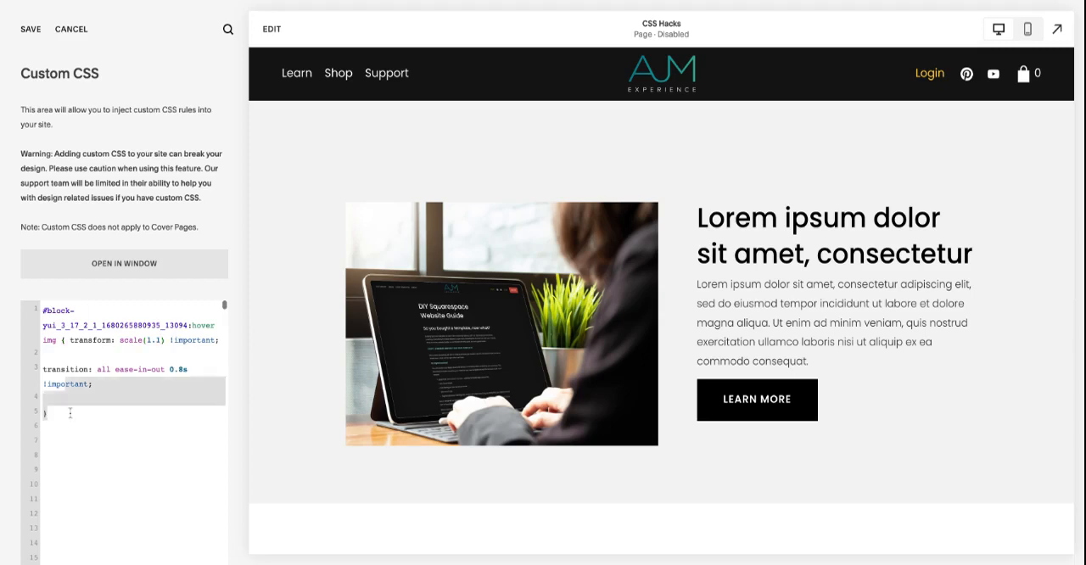
Scroll through the pasted photo-swap CSS snippet to review its hide-on-hover and background rules.
{"action": "scroll", "scroll_direction": "down", "scroll_amount": 3}
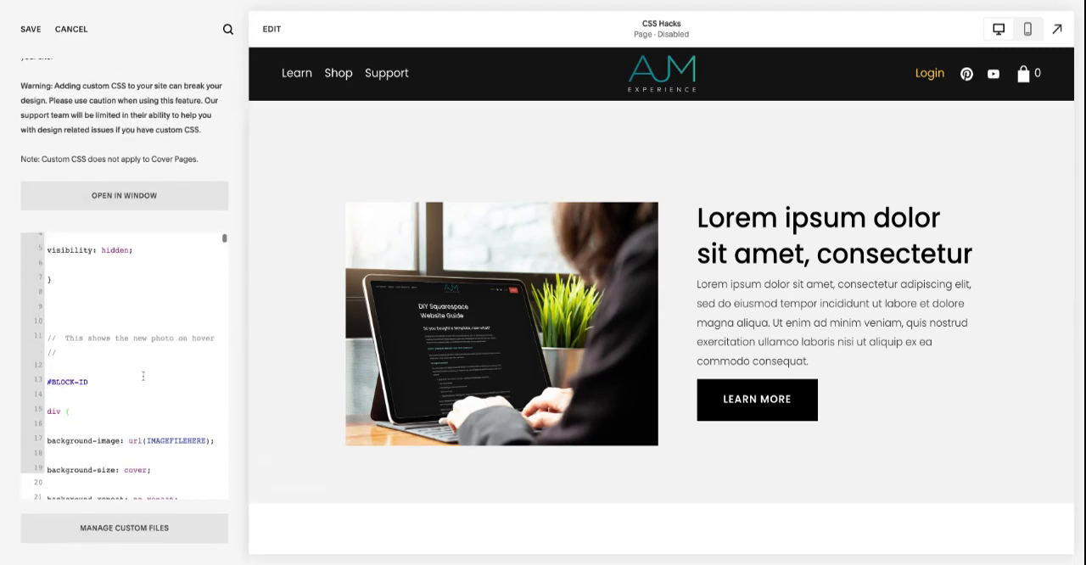
{"action": "scroll", "scroll_direction": "up", "scroll_amount": 3}
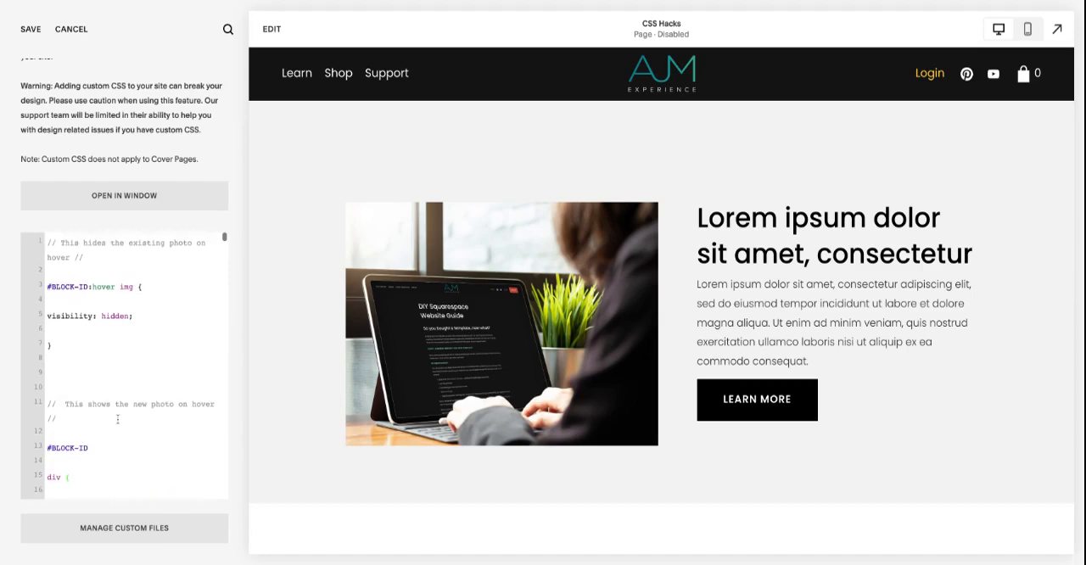
{"action": "scroll", "scroll_direction": "down", "scroll_amount": 3}
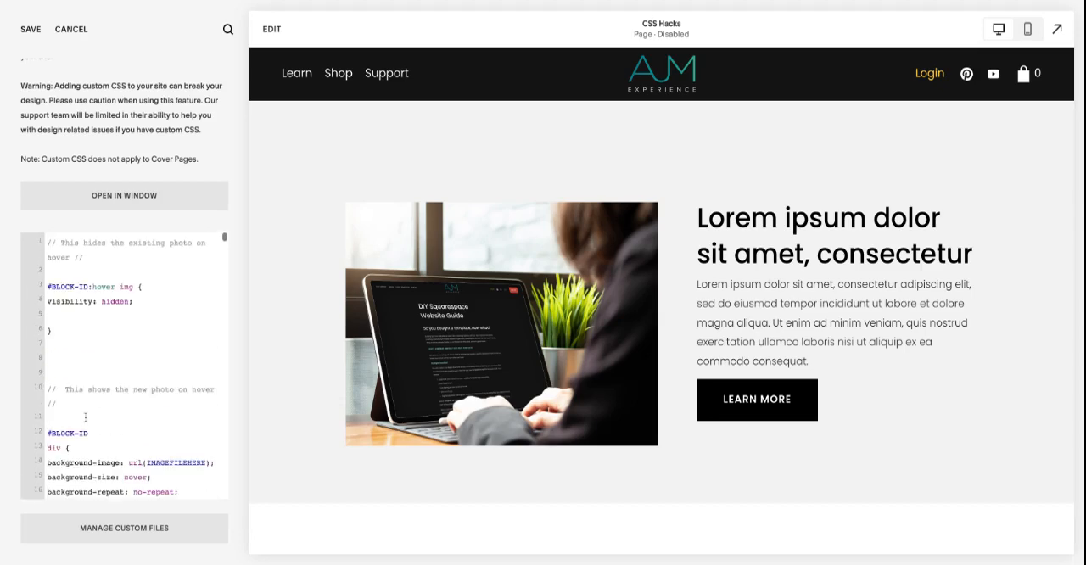
{"action": "mouse_move", "coordinate": [437, 241]}
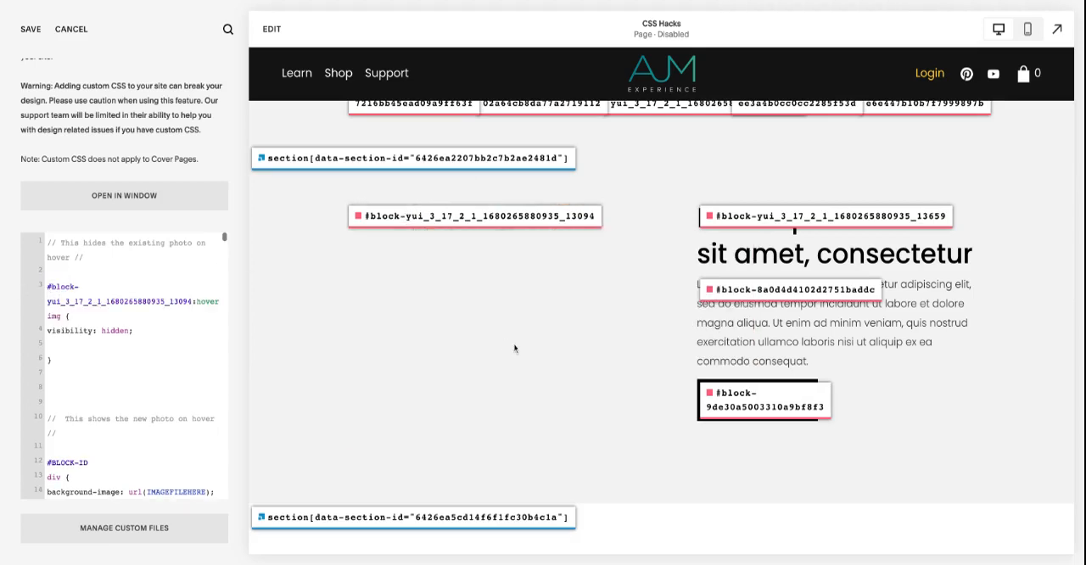
{"action": "mouse_move", "coordinate": [356, 313]}
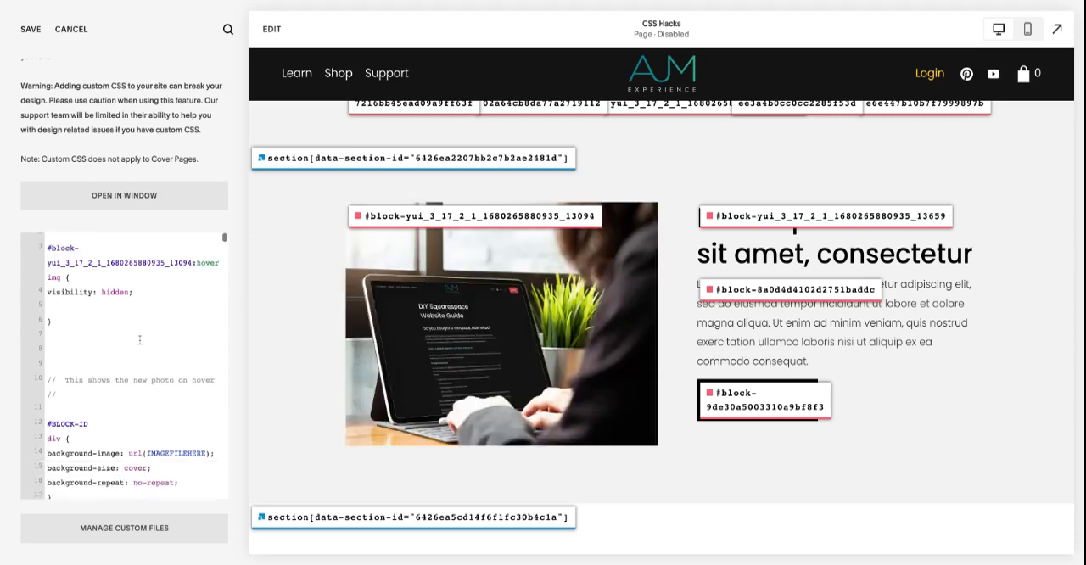
Replace the second #BLOCK-ID placeholder in the background rule with the laptop image block's ID.
{"action": "scroll", "scroll_direction": "down", "scroll_amount": 3}
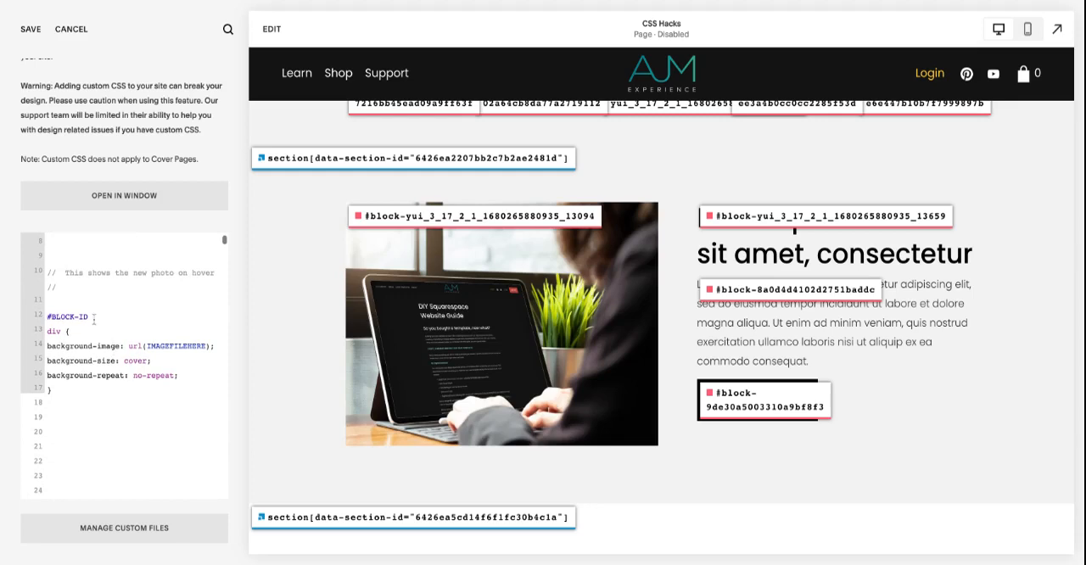
{"action": "double_click", "coordinate": [69, 315]}
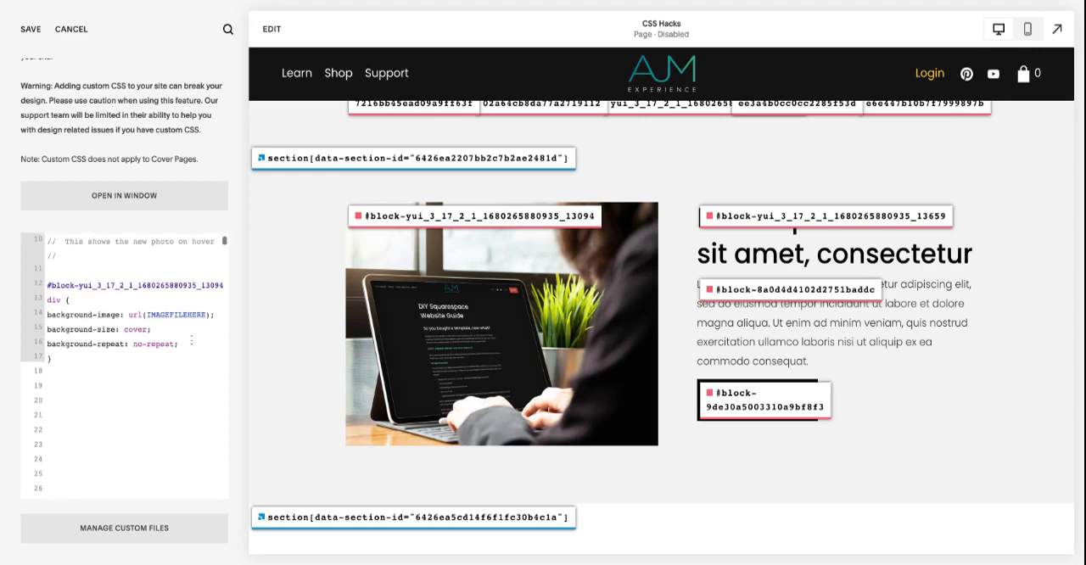
{"action": "left_click", "coordinate": [124, 527]}
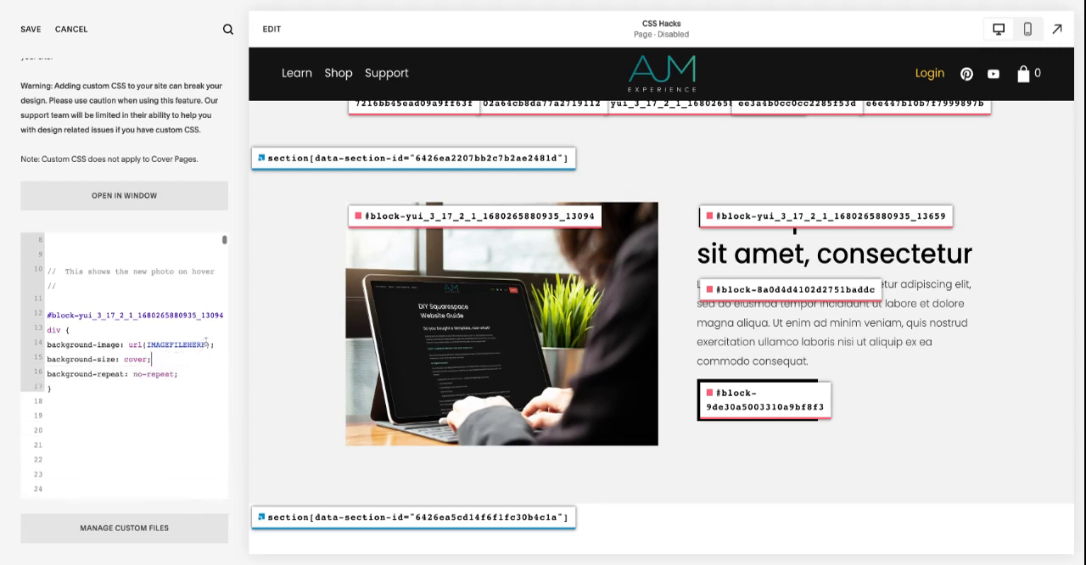
Replace the IMAGEFILENAME placeholder with the uploaded headshot's URL from Manage Custom Files.
{"action": "left_click", "coordinate": [156, 345]}
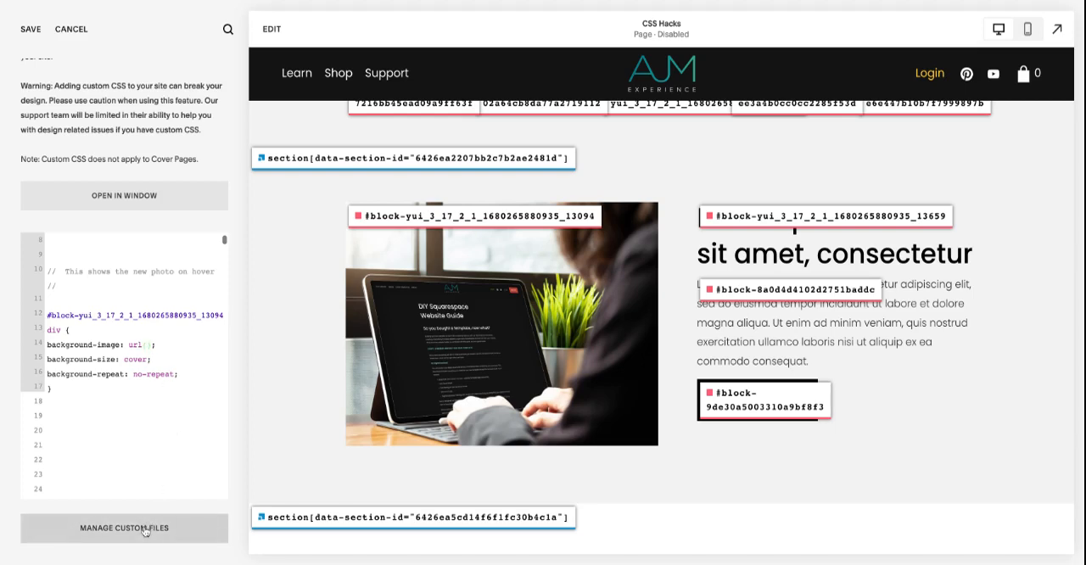
{"action": "left_click", "coordinate": [124, 528]}
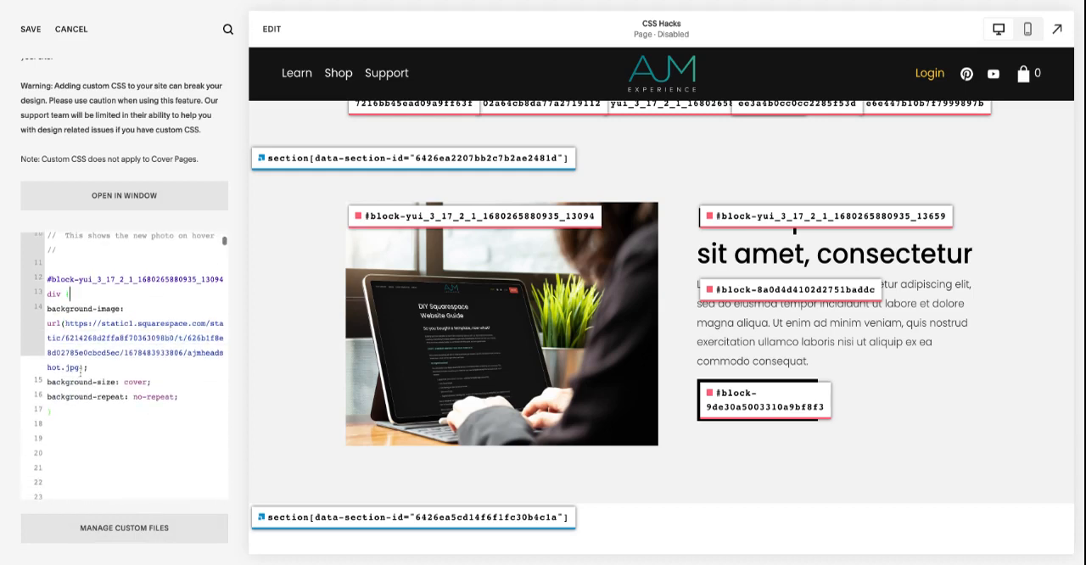
{"action": "mouse_move", "coordinate": [519, 315]}
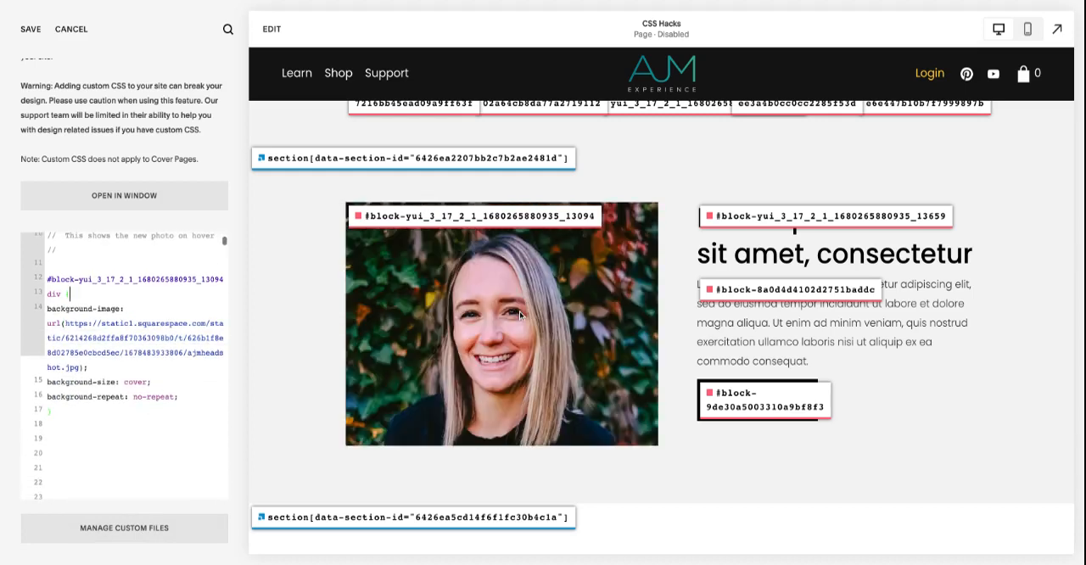